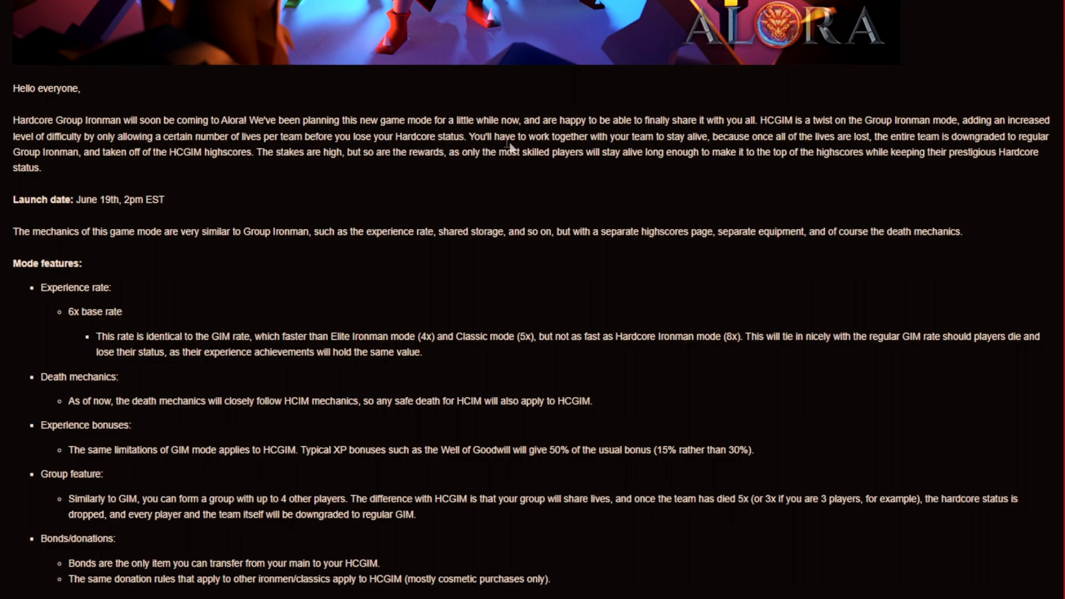
pyautogui.moveTo(790, 149)
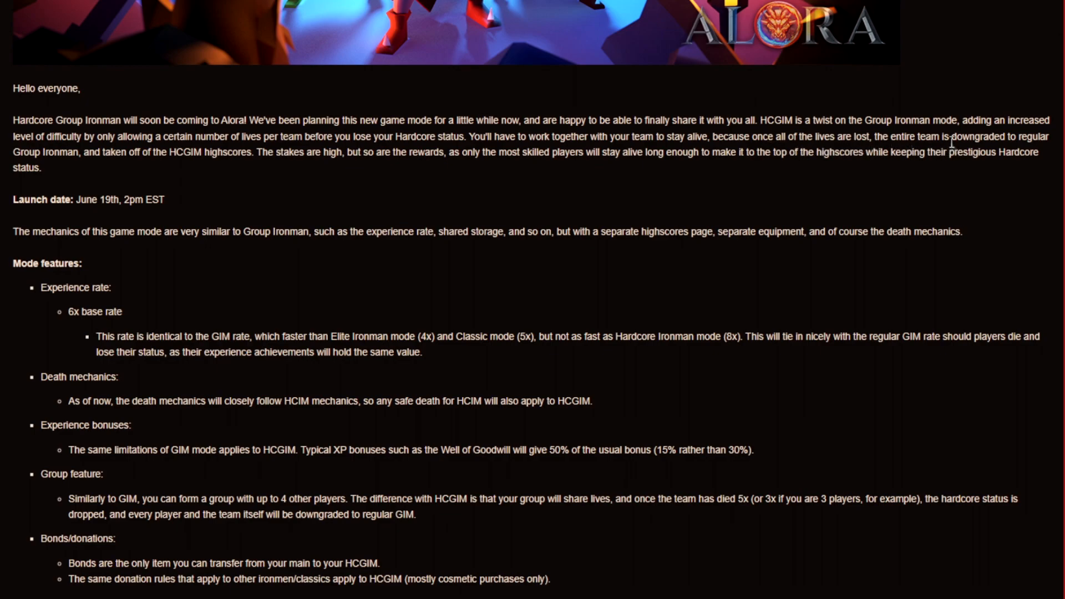
pyautogui.moveTo(114, 170)
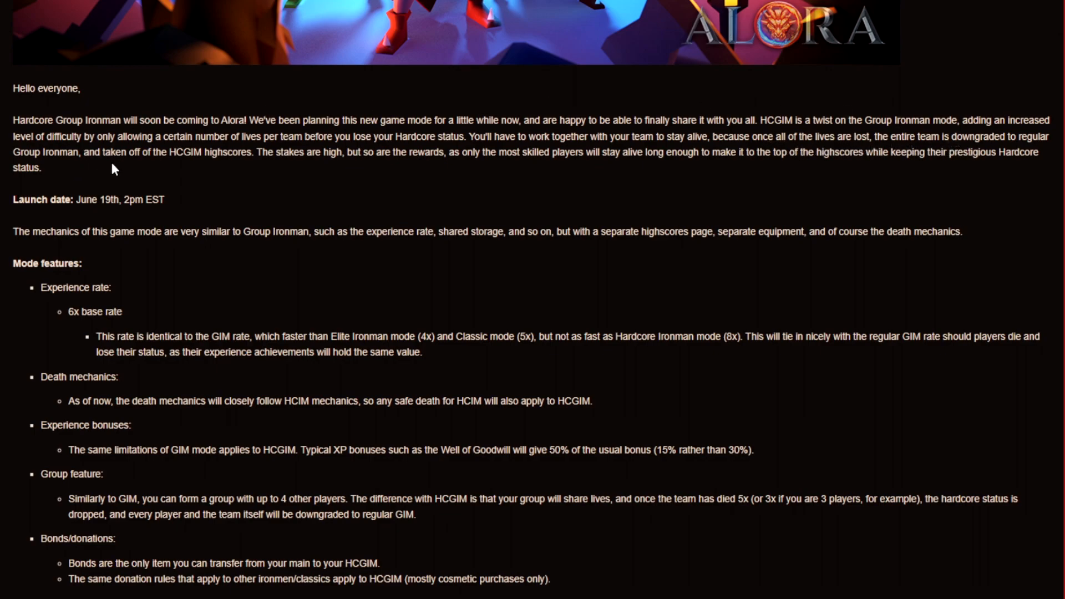
pyautogui.moveTo(206, 166)
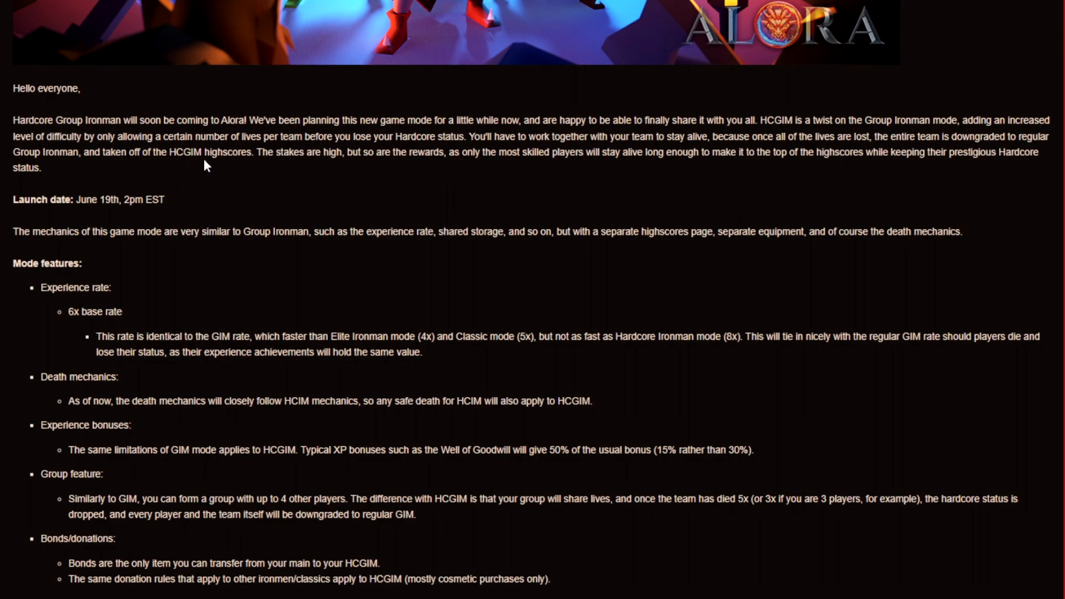
pyautogui.moveTo(320, 170)
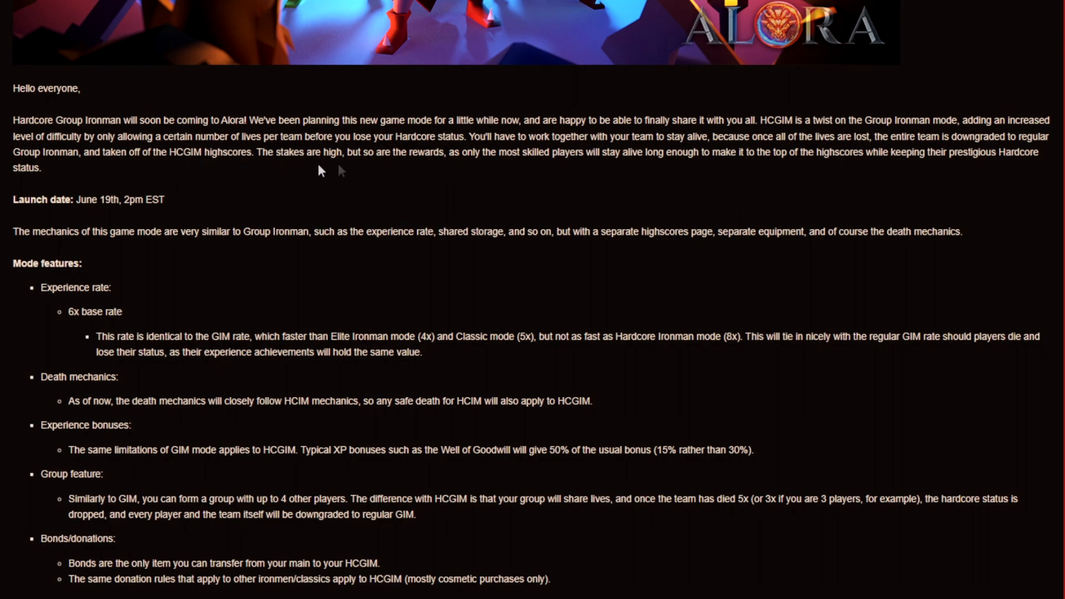
pyautogui.moveTo(541, 171)
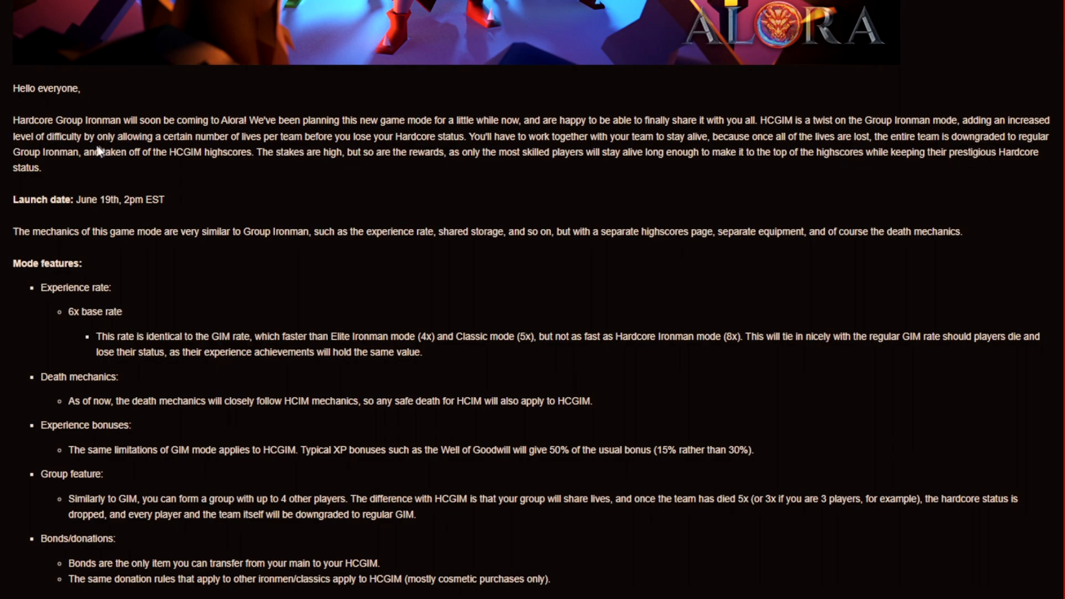
pyautogui.moveTo(45, 178)
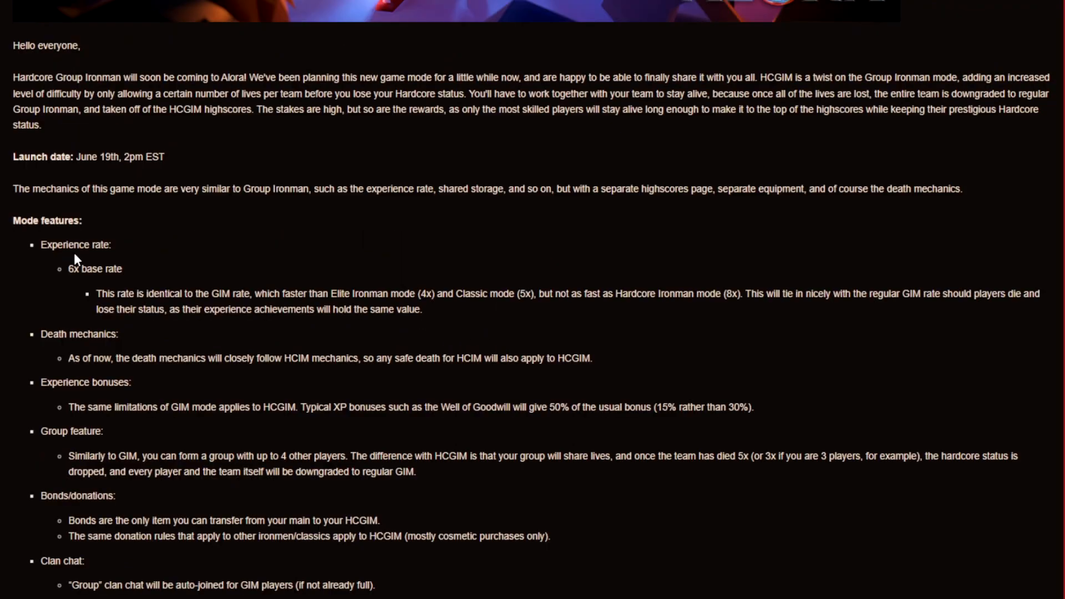
pyautogui.moveTo(117, 293)
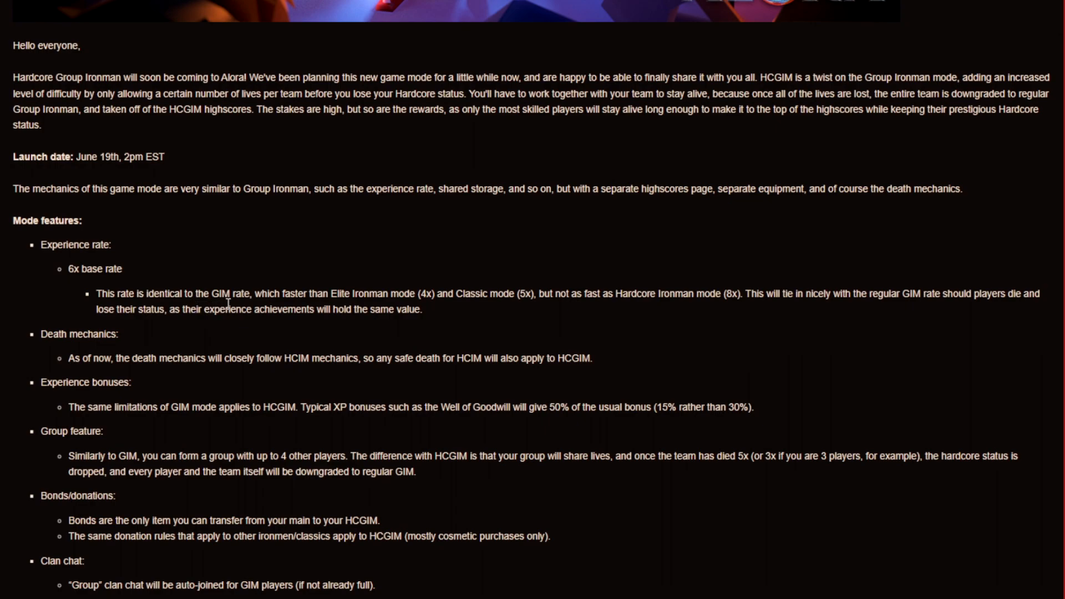
pyautogui.moveTo(460, 309)
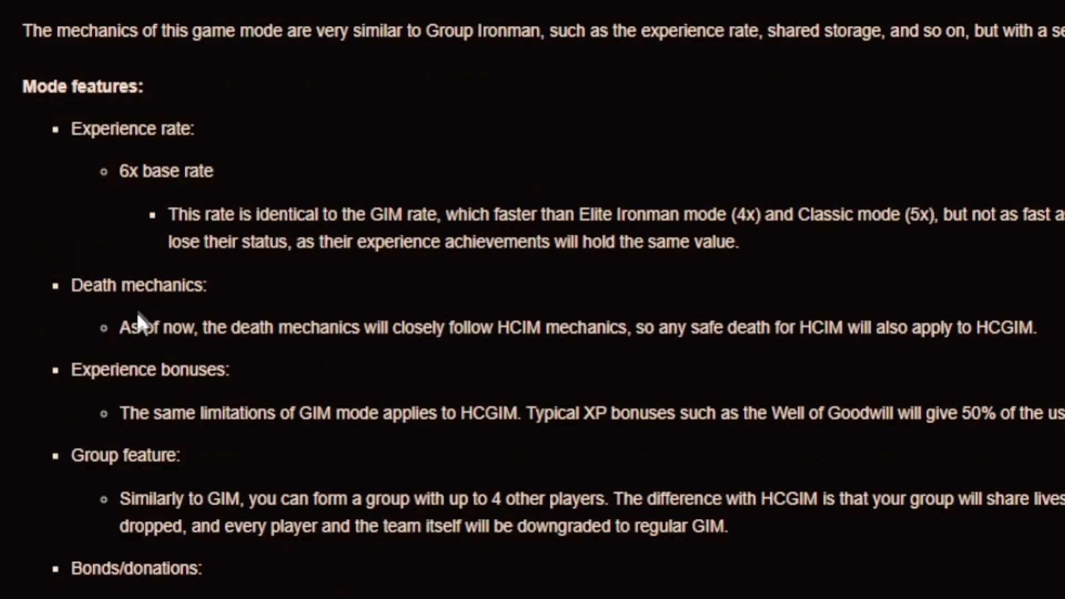
pyautogui.moveTo(450, 356)
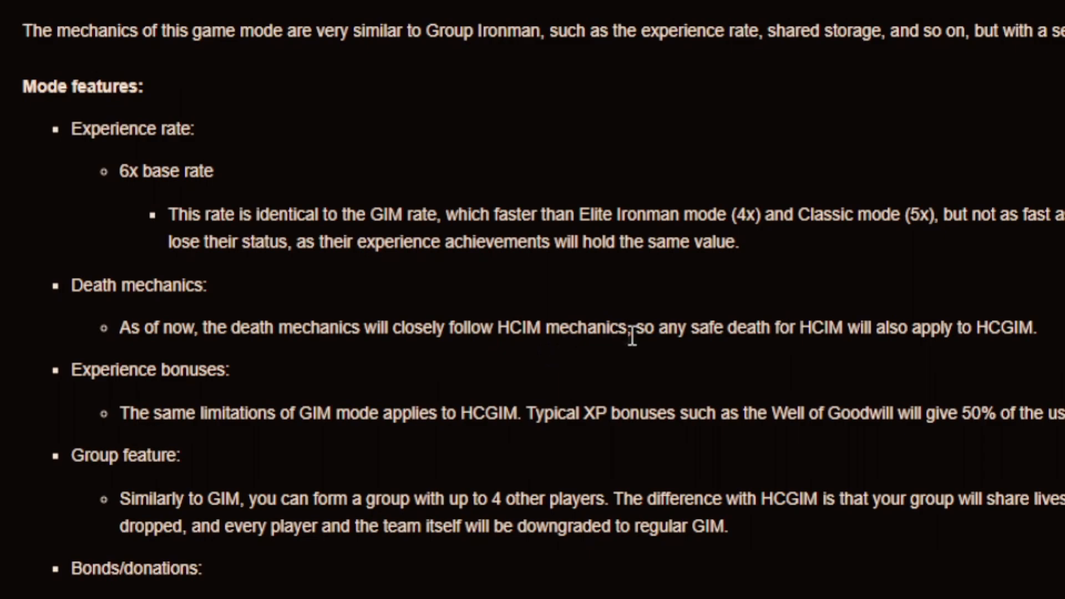
pyautogui.moveTo(915, 351)
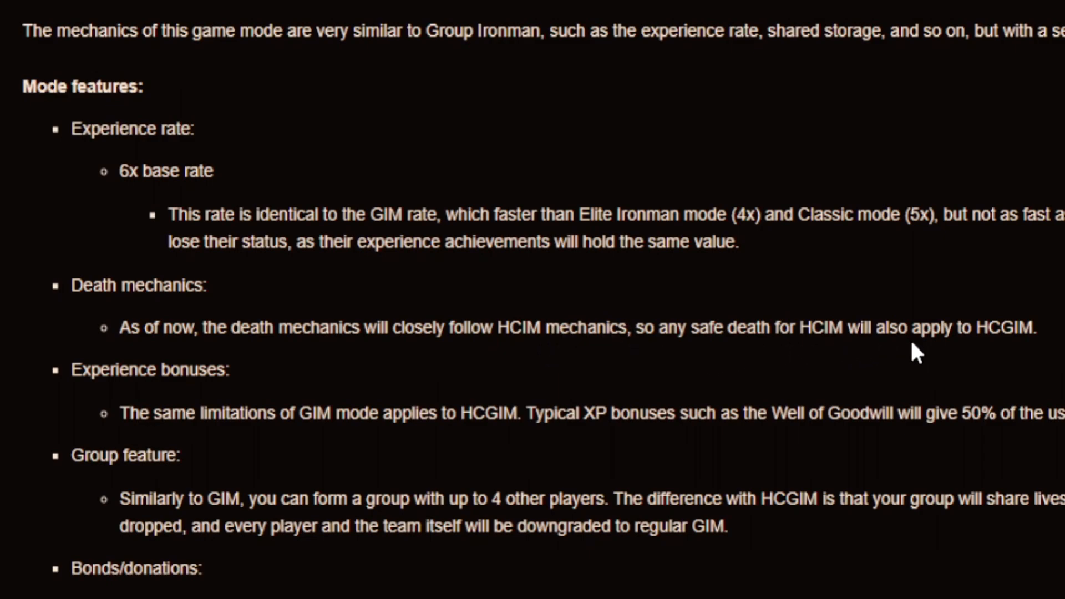
pyautogui.moveTo(1002, 350)
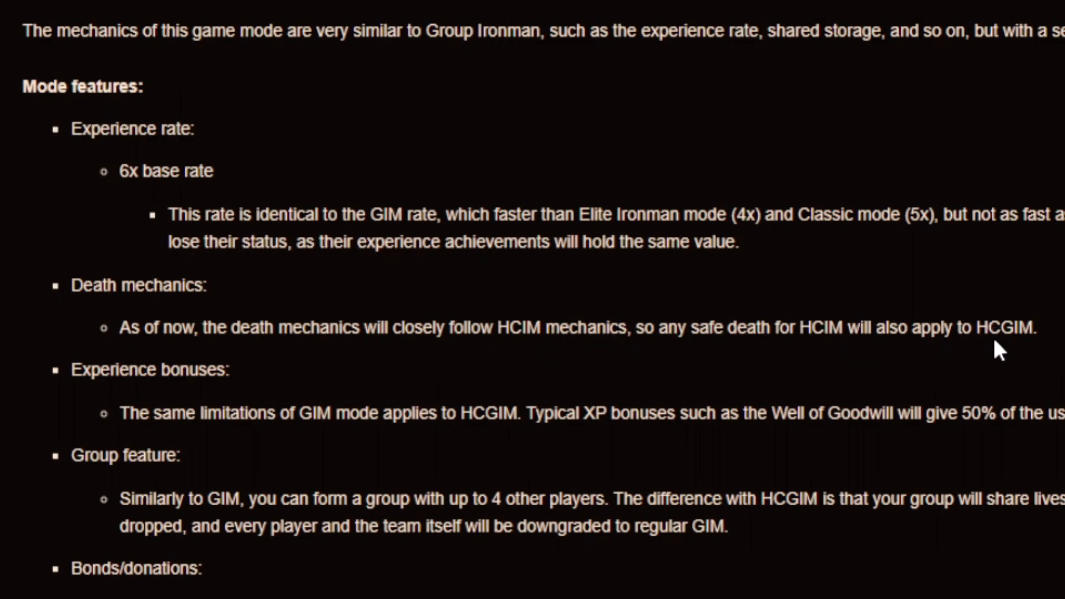
pyautogui.scroll(-3)
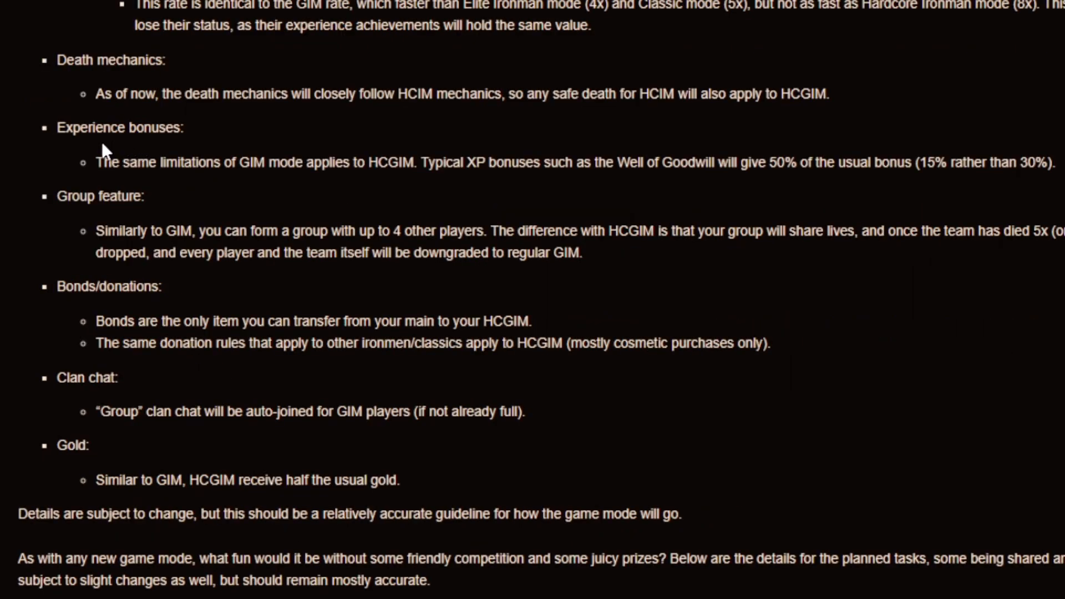
pyautogui.moveTo(186, 187)
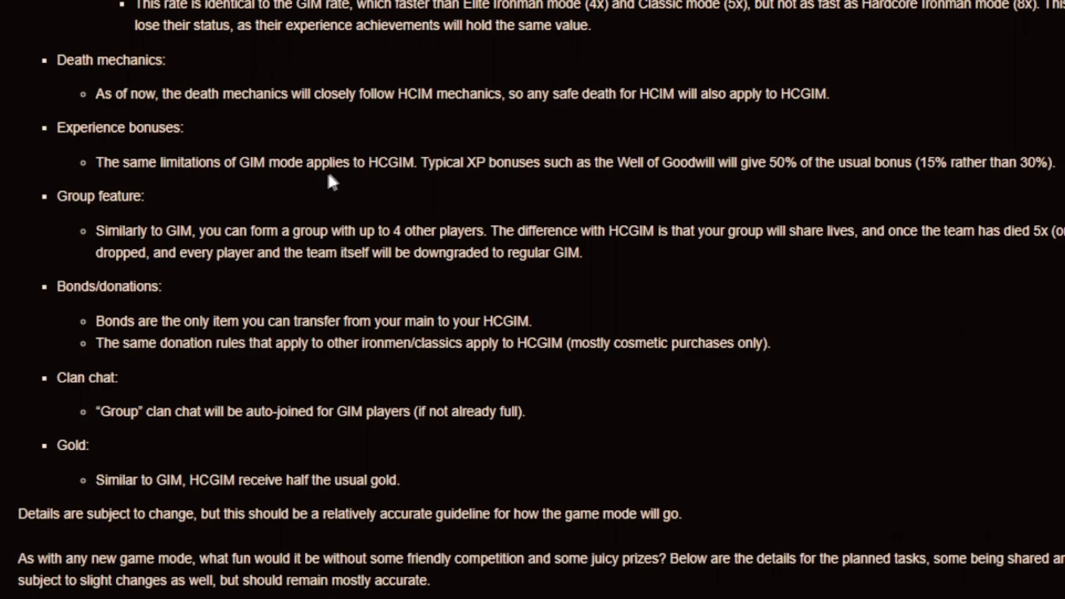
pyautogui.moveTo(404, 171)
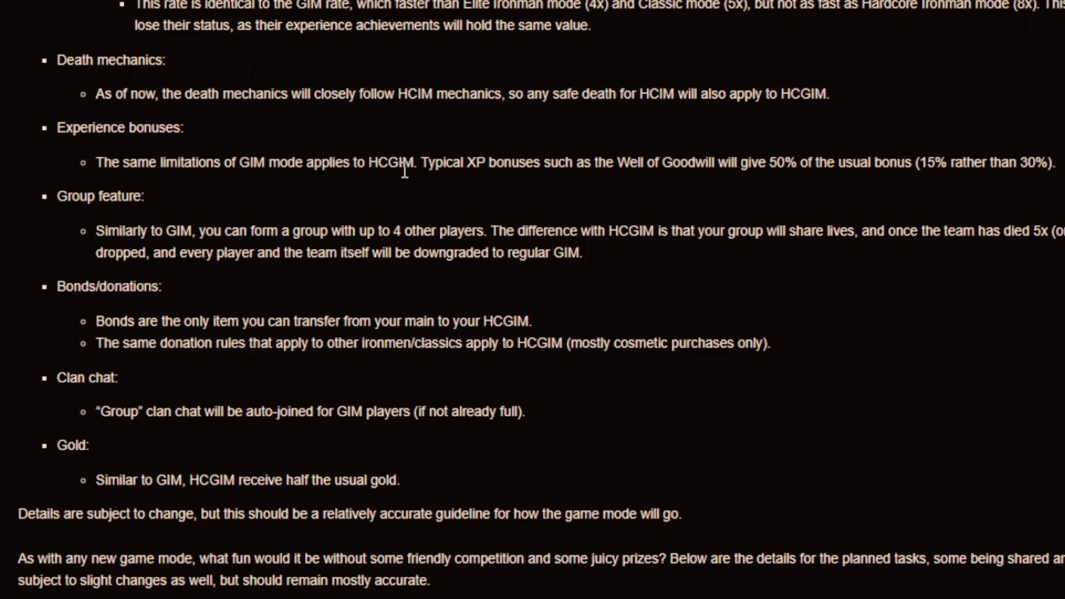
pyautogui.moveTo(618, 183)
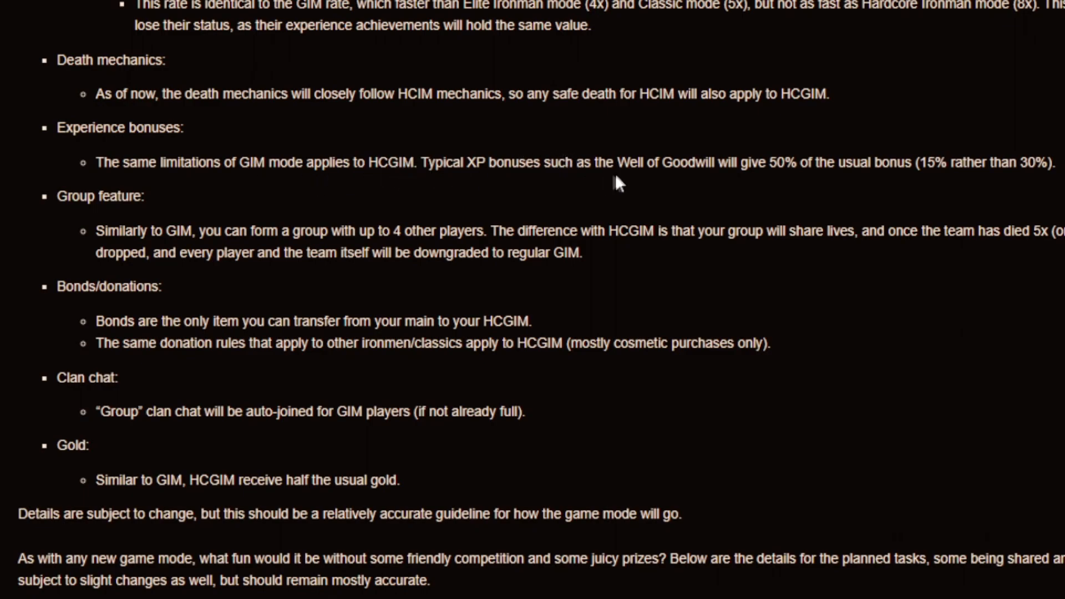
pyautogui.moveTo(837, 185)
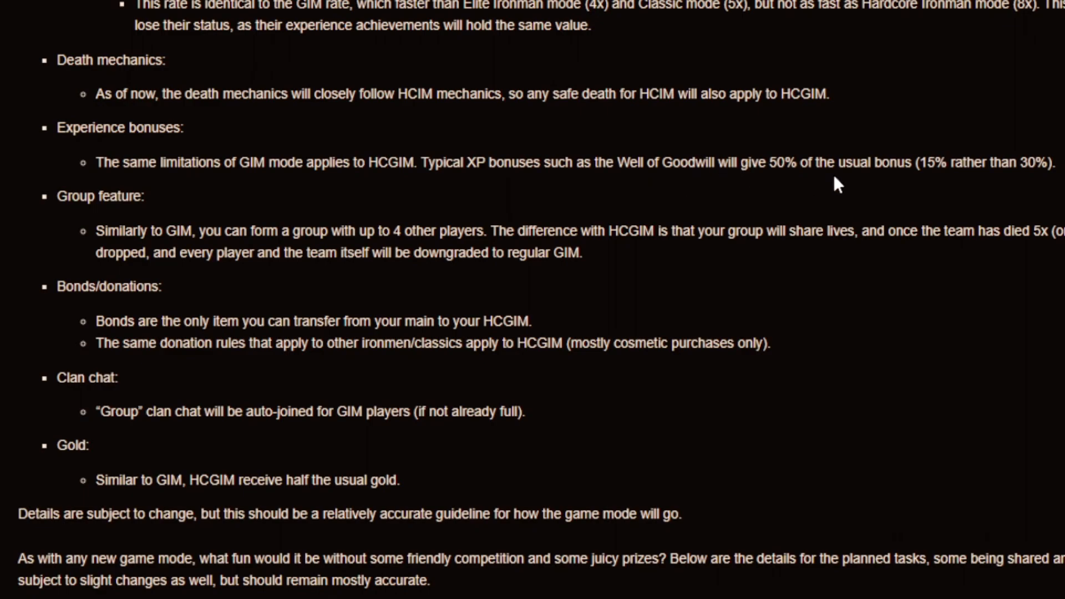
pyautogui.moveTo(943, 182)
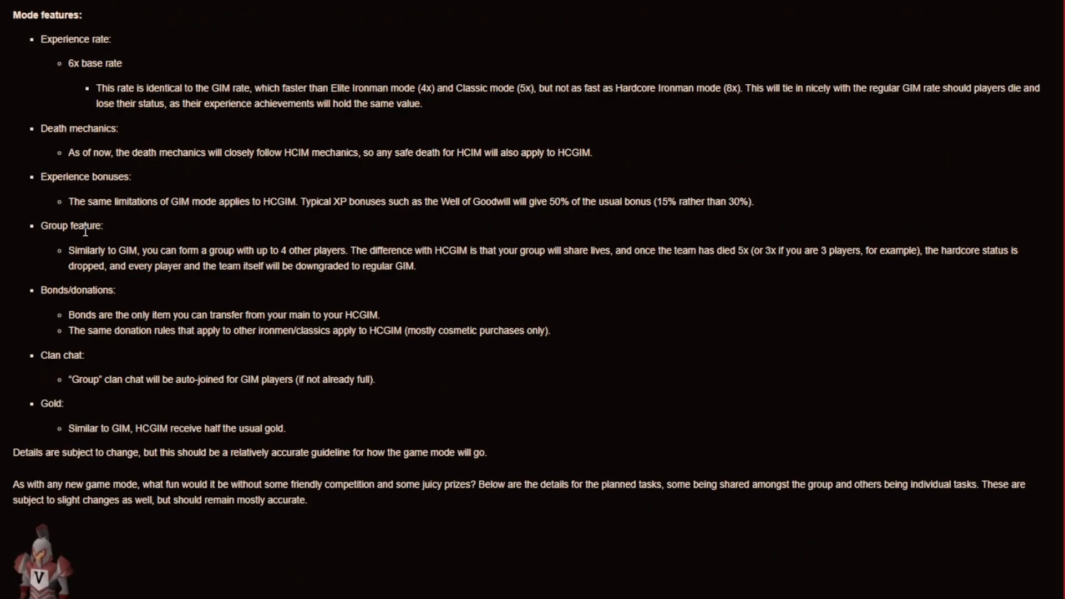
pyautogui.moveTo(88, 241)
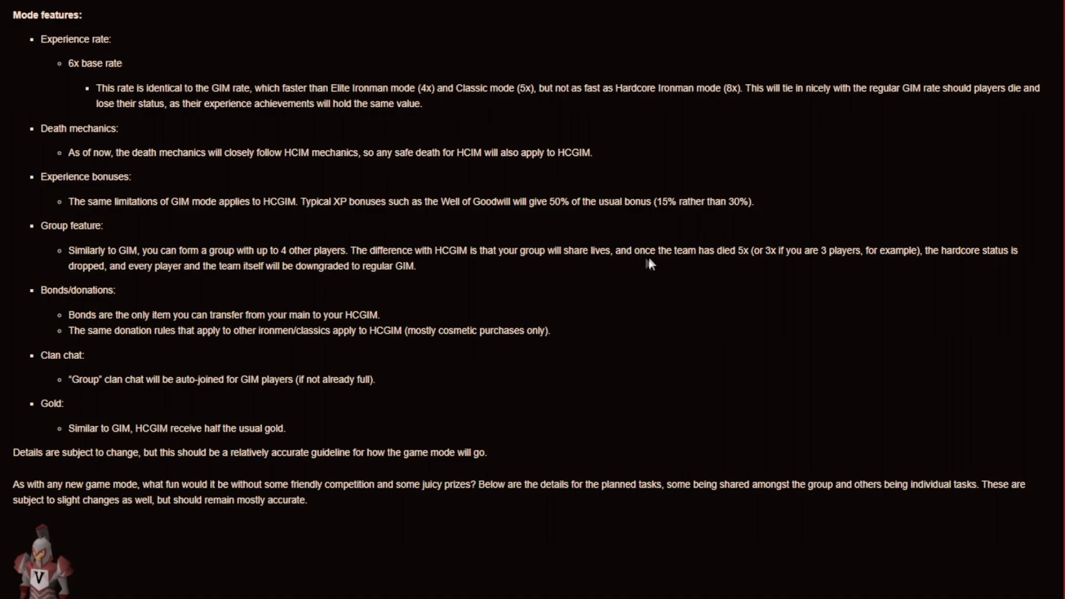
pyautogui.moveTo(799, 270)
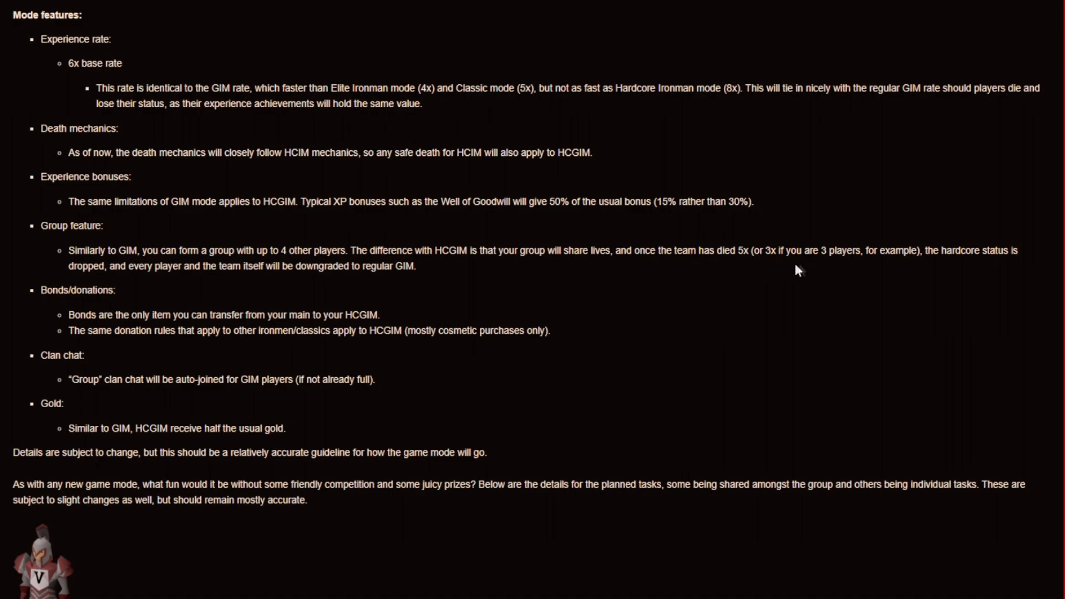
pyautogui.moveTo(898, 265)
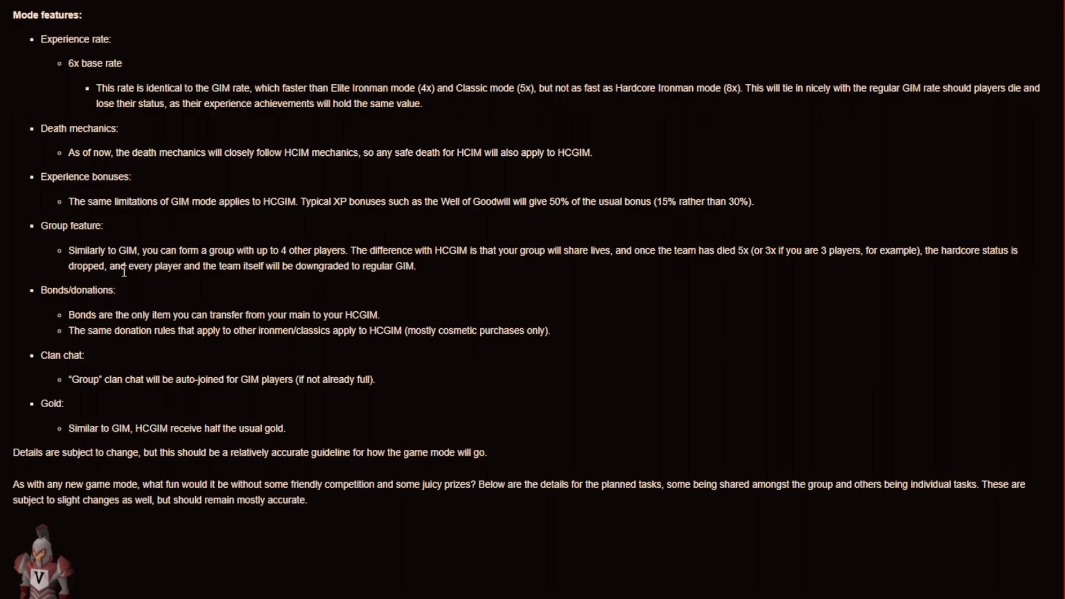
pyautogui.moveTo(282, 280)
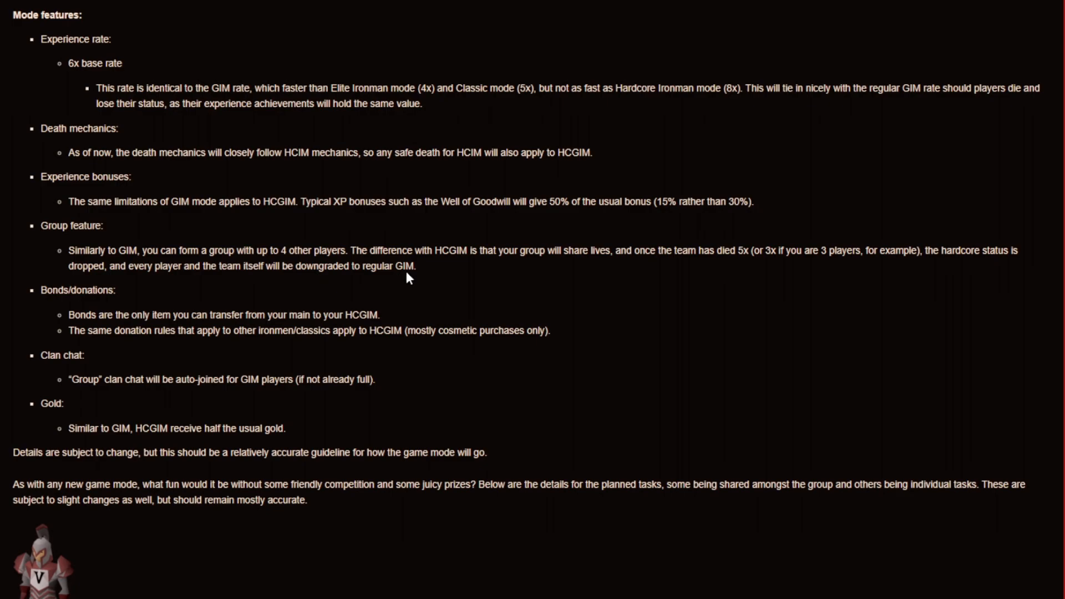
pyautogui.scroll(-3)
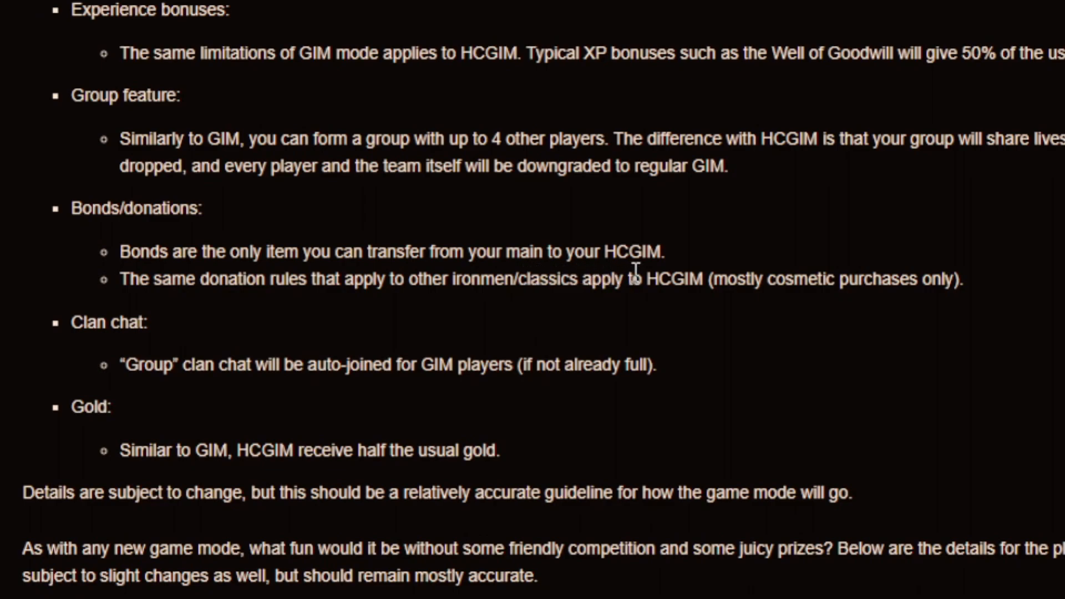
pyautogui.moveTo(418, 285)
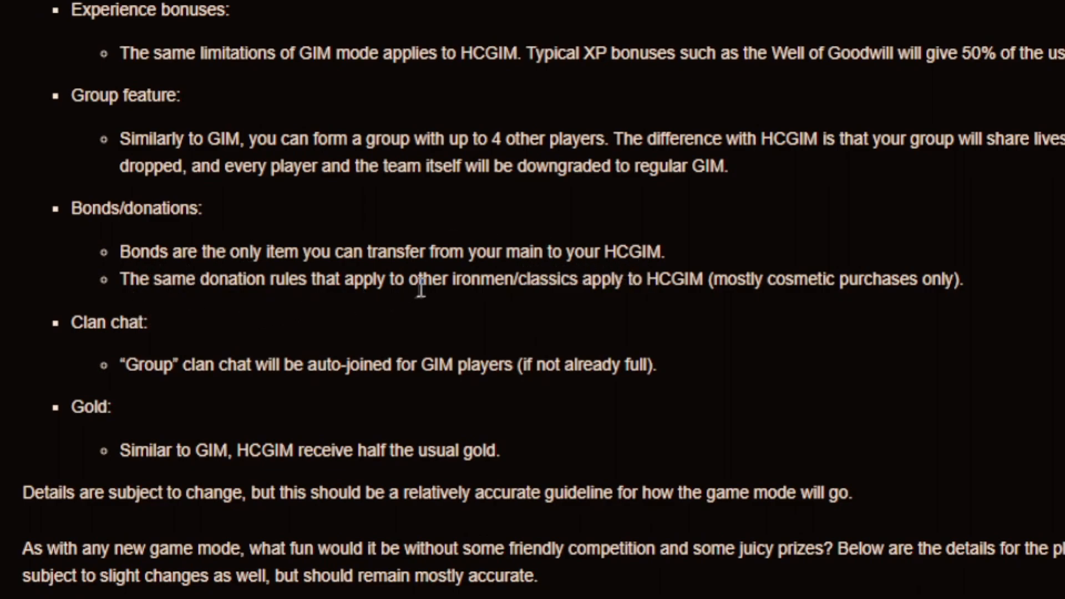
pyautogui.moveTo(667, 307)
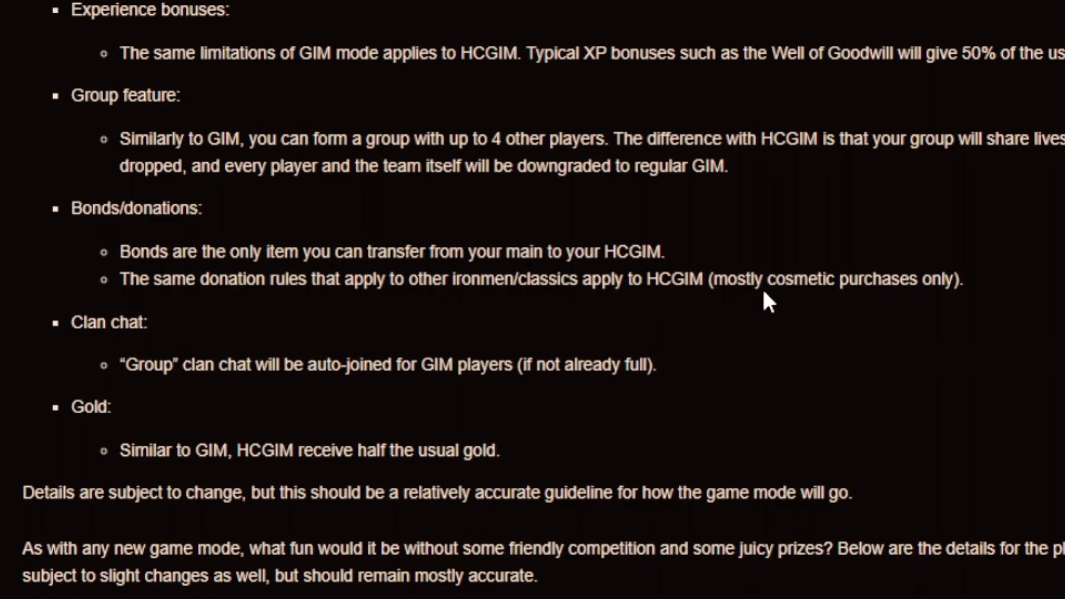
pyautogui.scroll(-3)
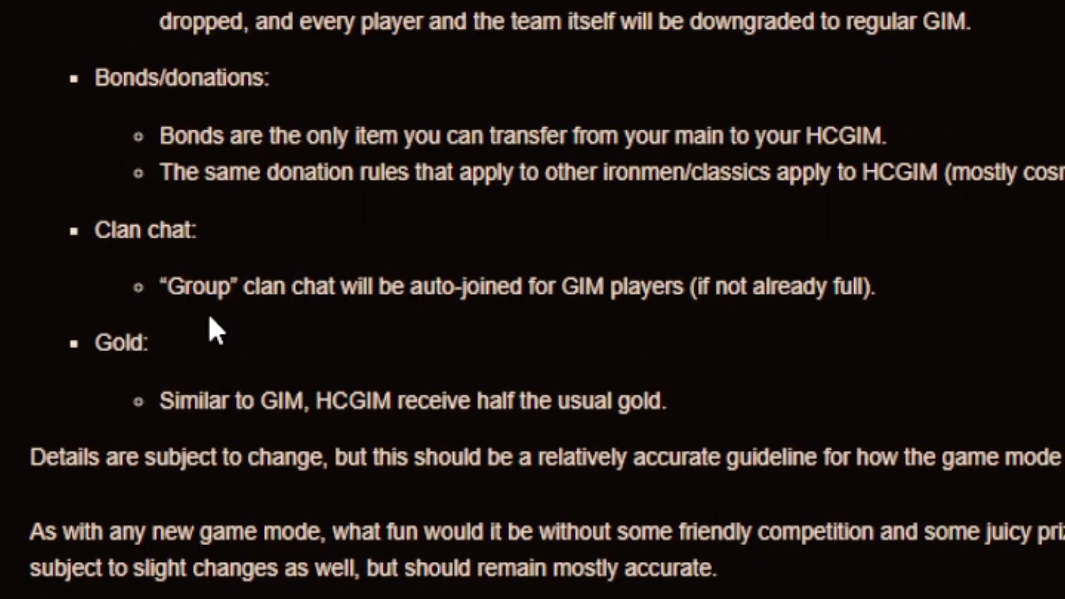
pyautogui.moveTo(531, 332)
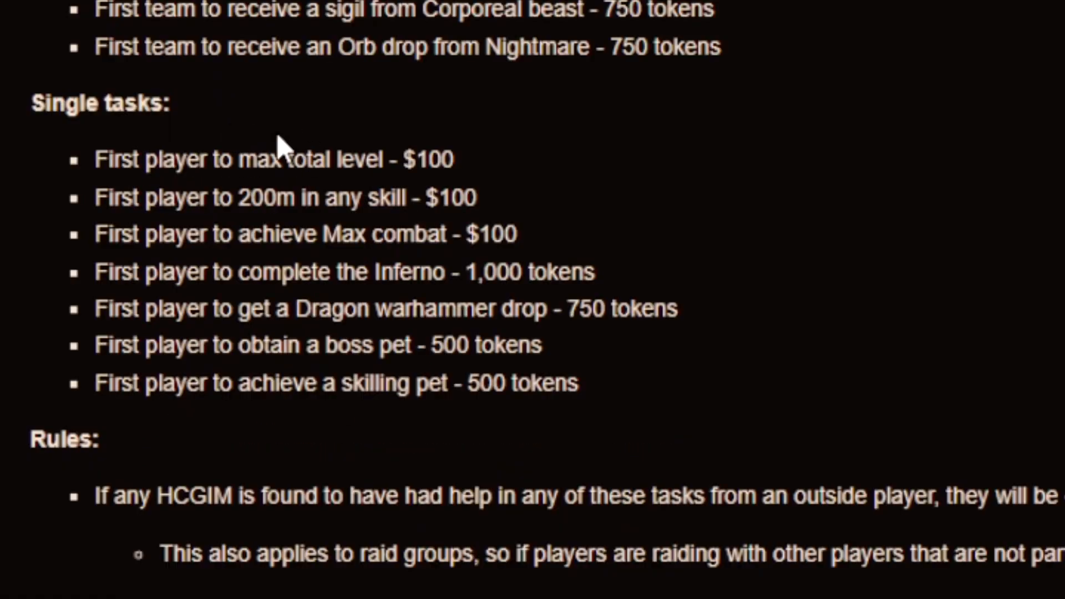
pyautogui.moveTo(397, 169)
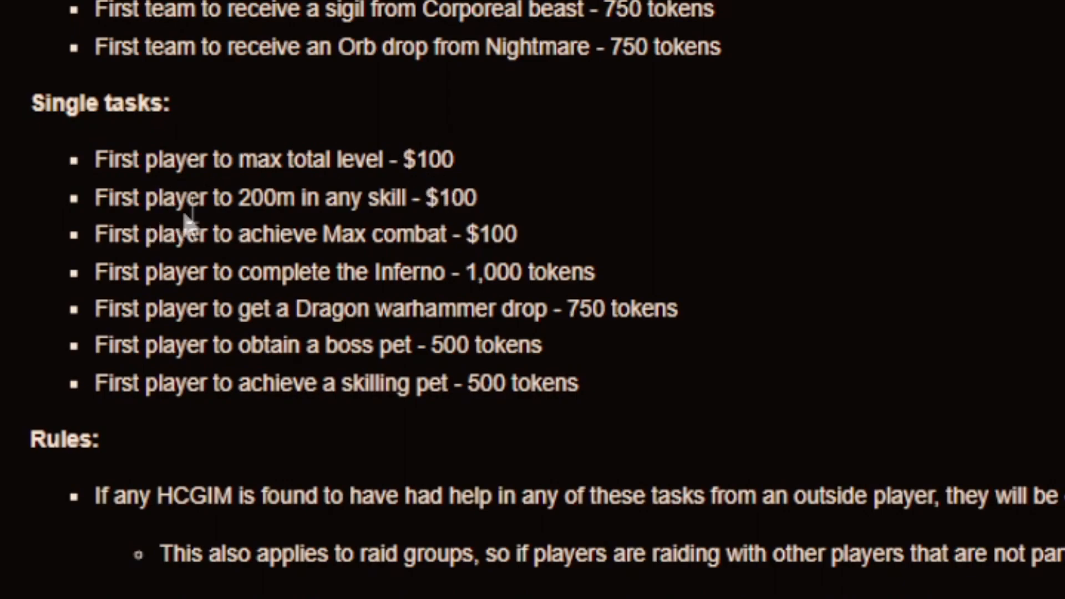
pyautogui.moveTo(452, 230)
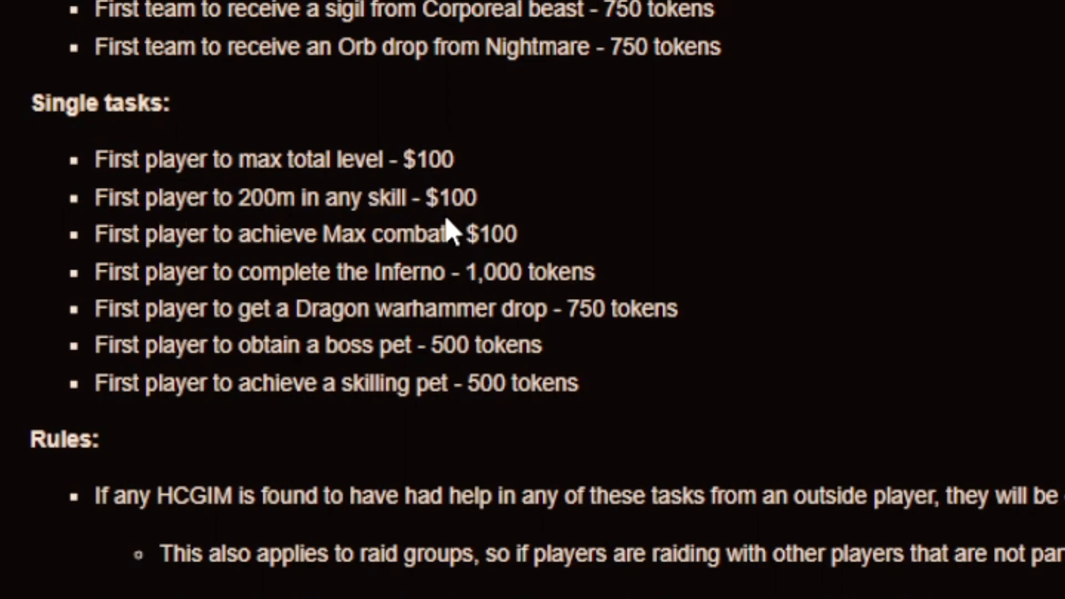
pyautogui.moveTo(379, 250)
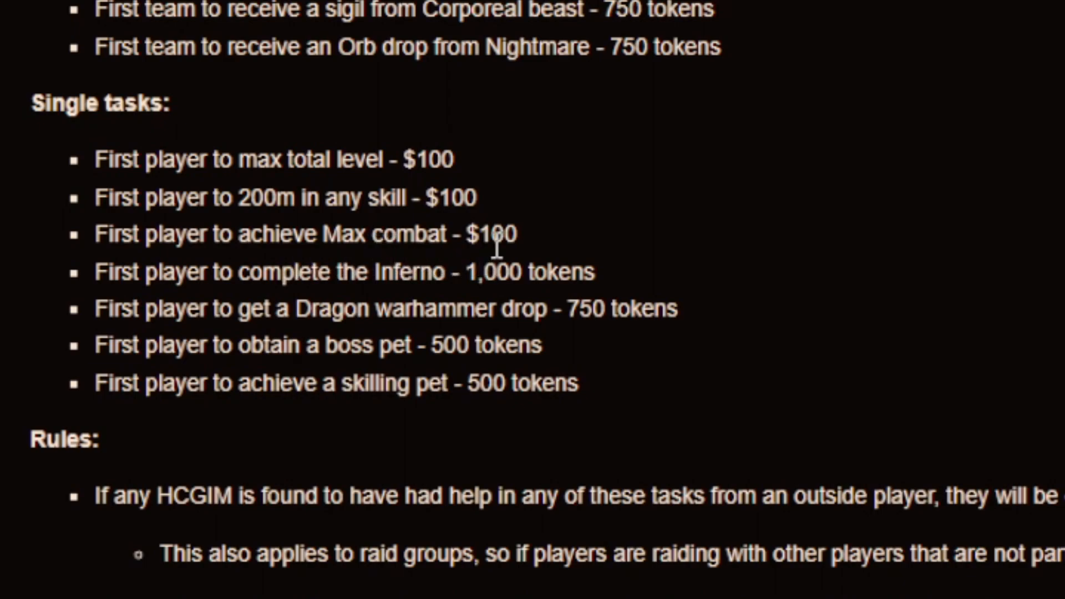
pyautogui.moveTo(514, 282)
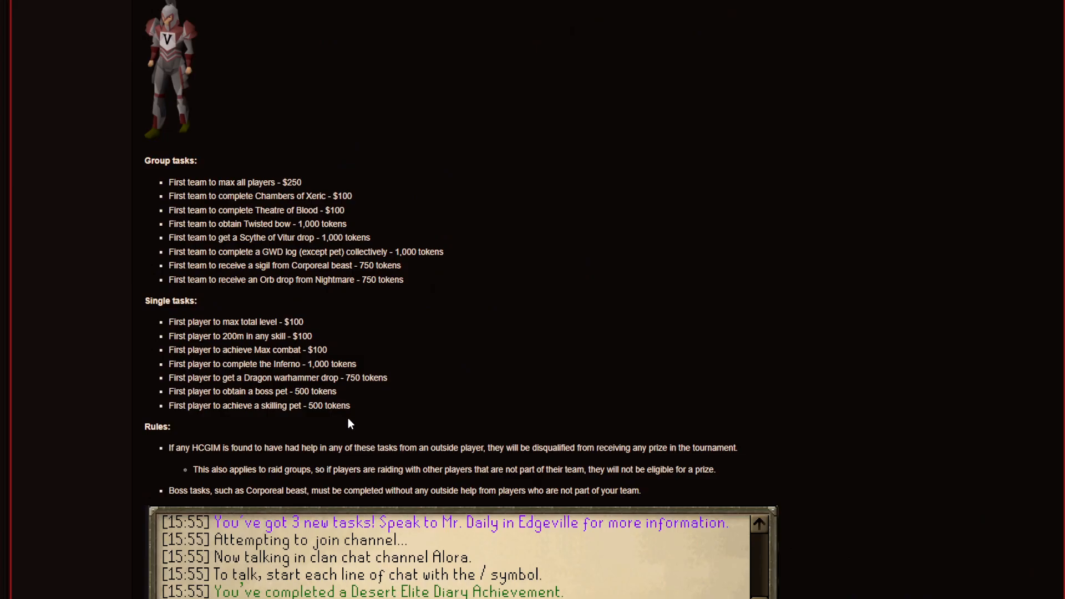
pyautogui.scroll(-3)
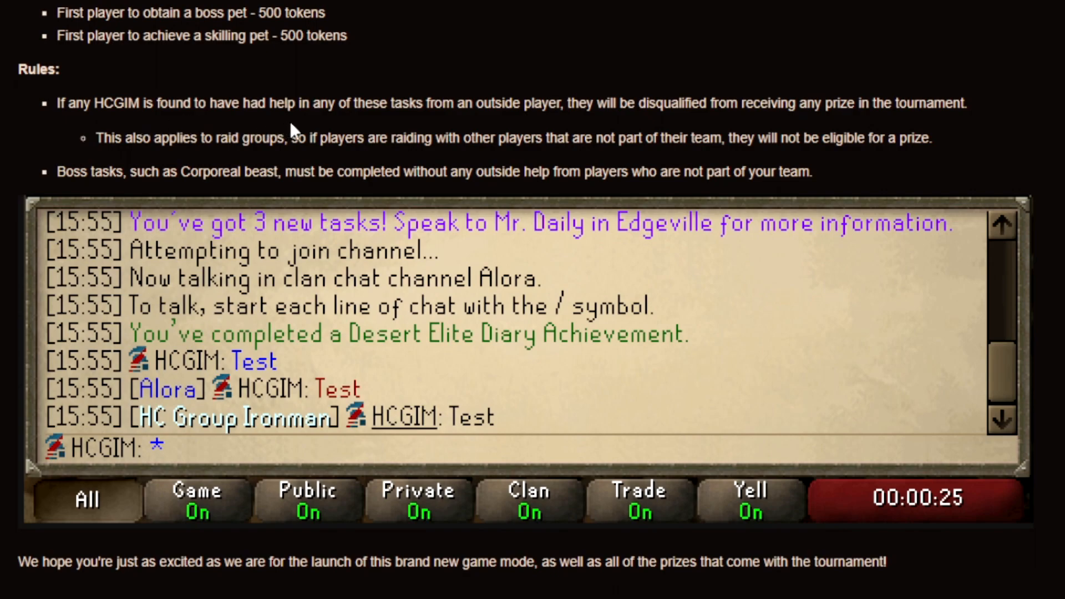
pyautogui.moveTo(534, 129)
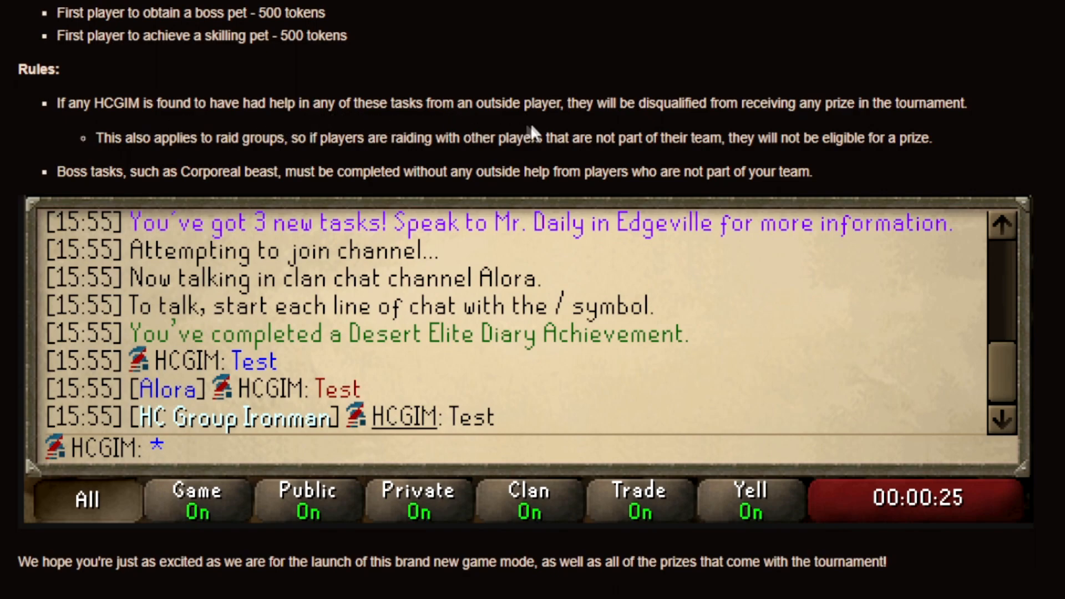
pyautogui.moveTo(770, 122)
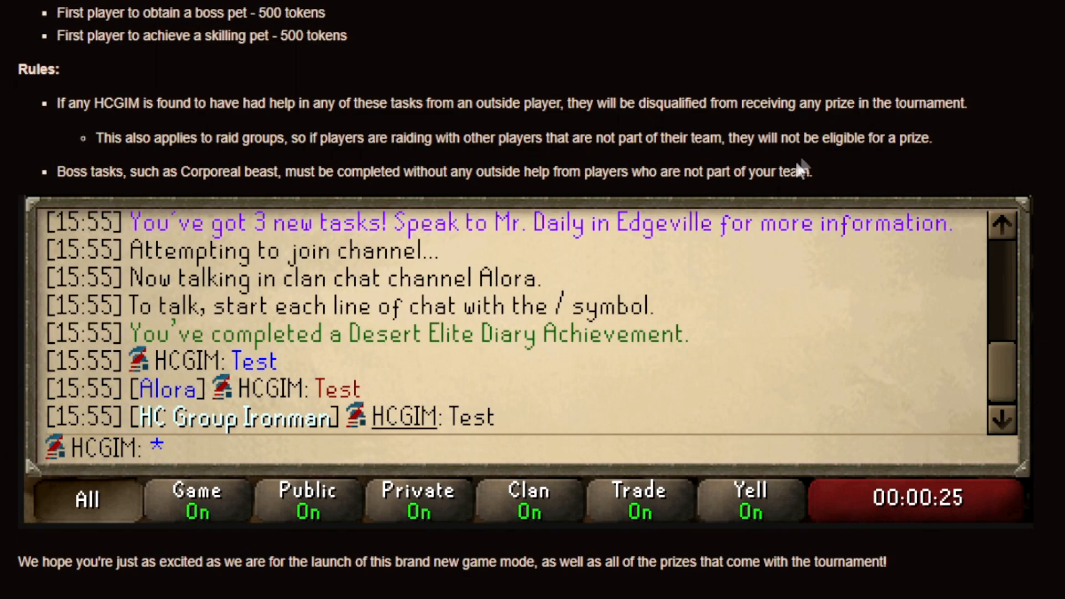
pyautogui.moveTo(64, 197)
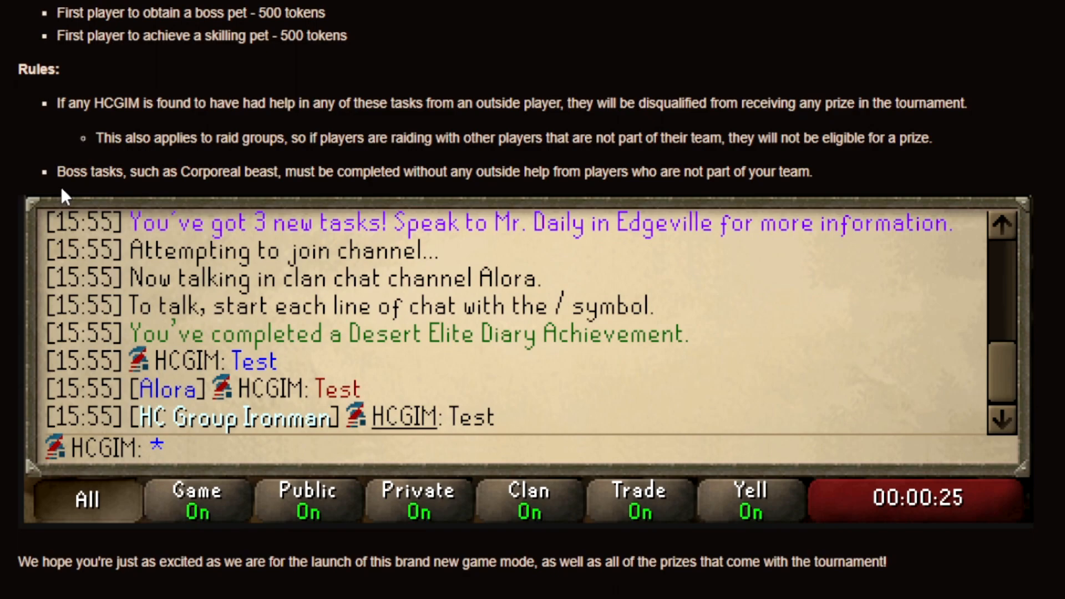
pyautogui.moveTo(288, 197)
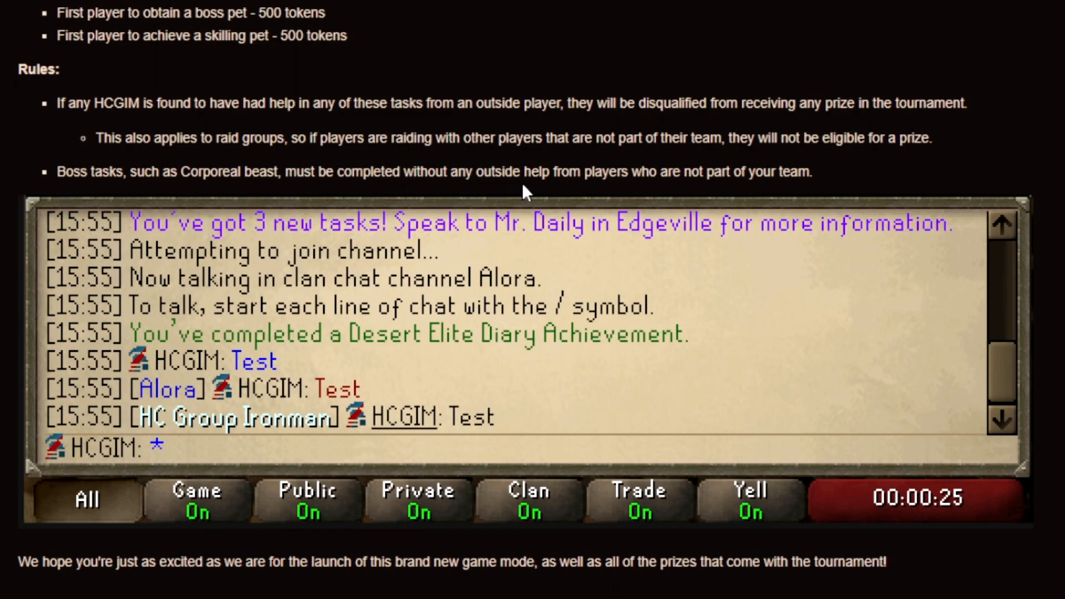
pyautogui.moveTo(720, 198)
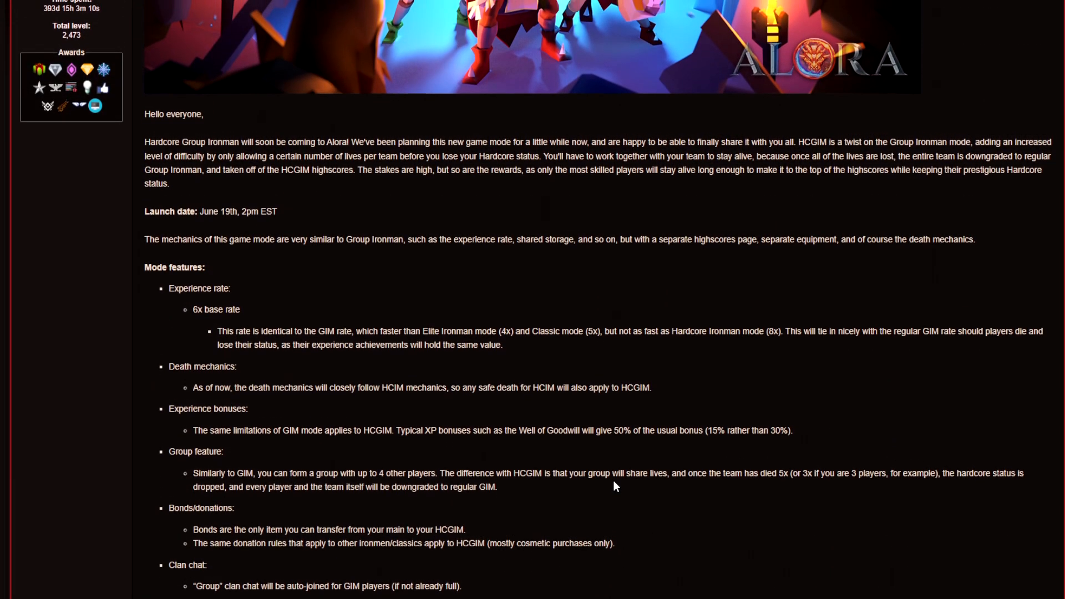
pyautogui.scroll(3)
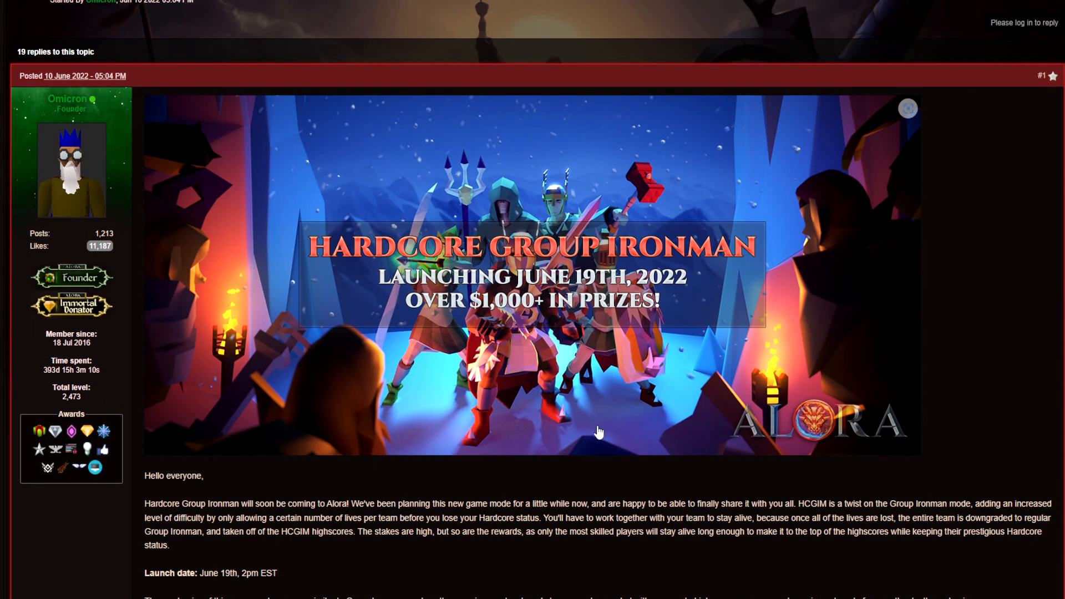
pyautogui.scroll(-3)
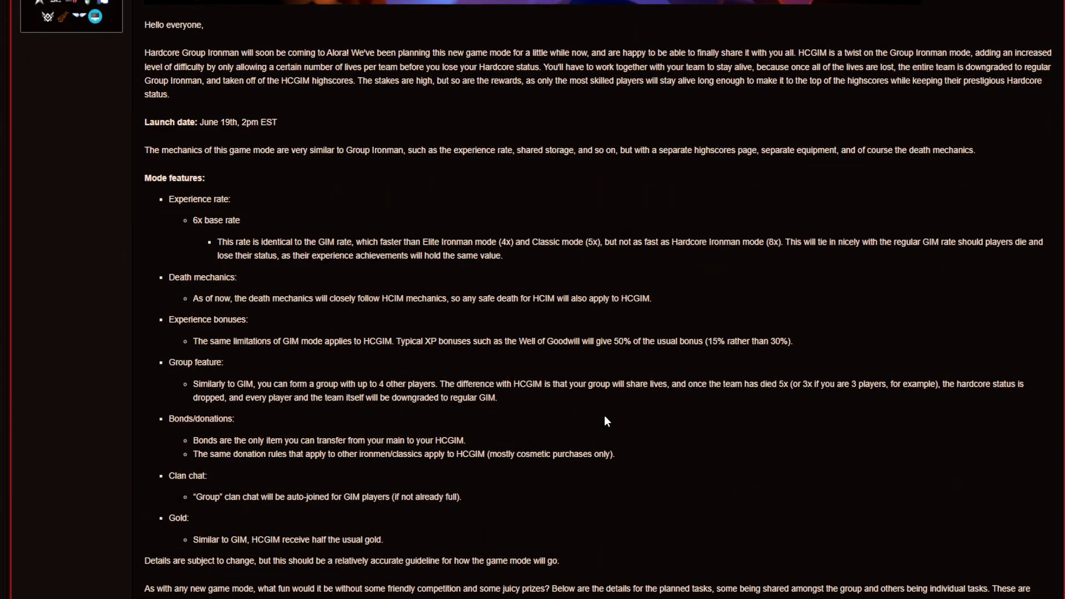
pyautogui.scroll(3)
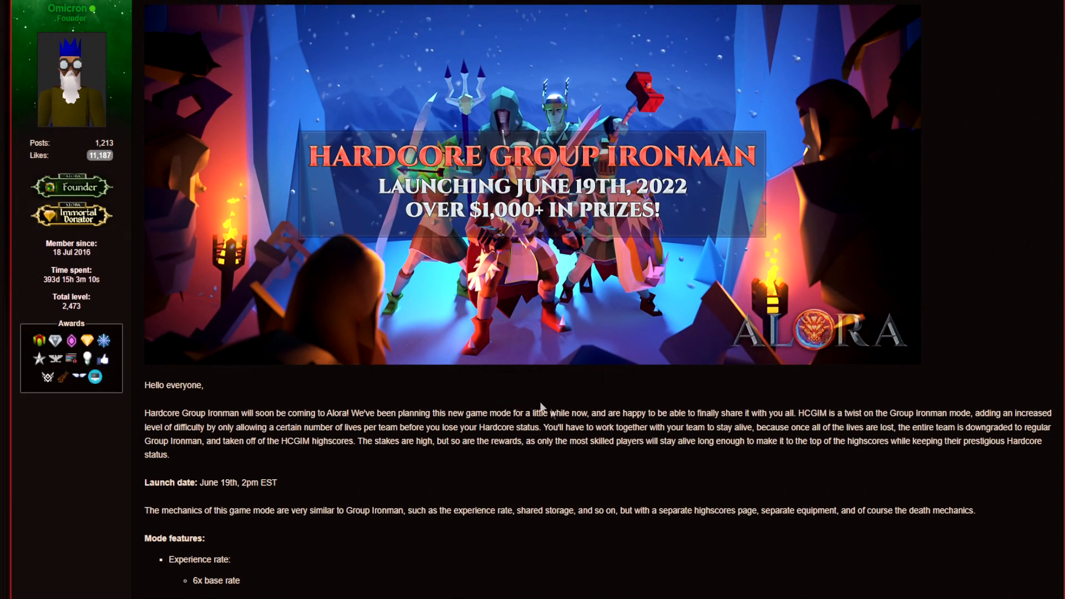
pyautogui.scroll(-3)
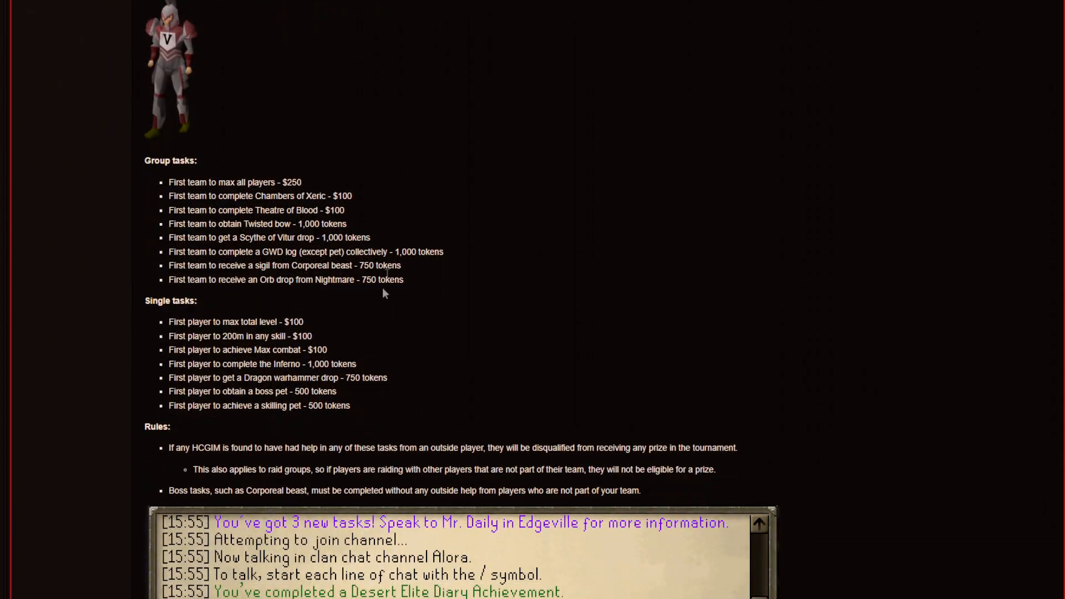